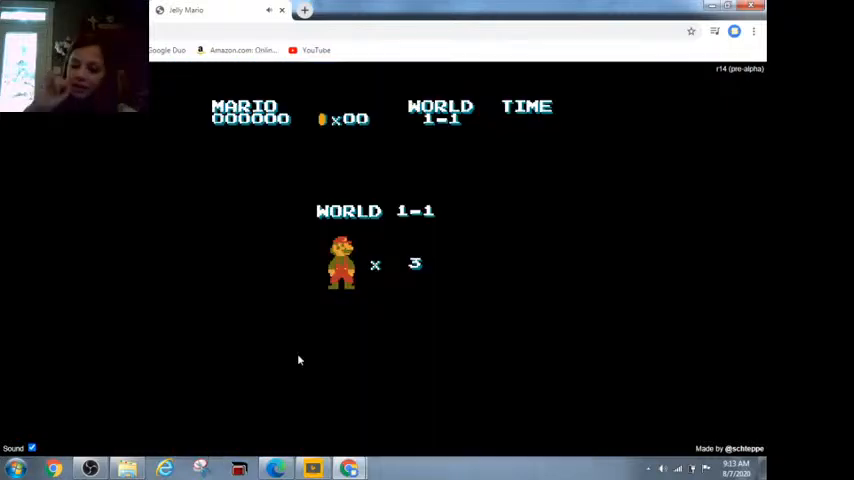
mouse_move(234, 360)
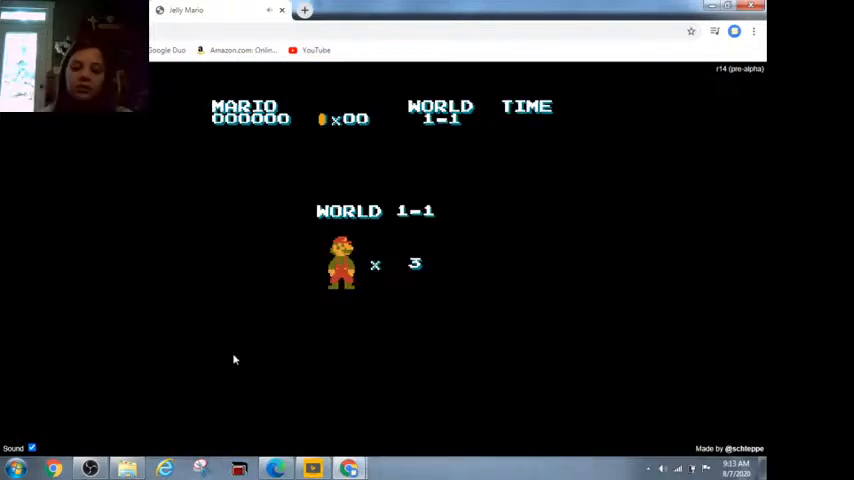